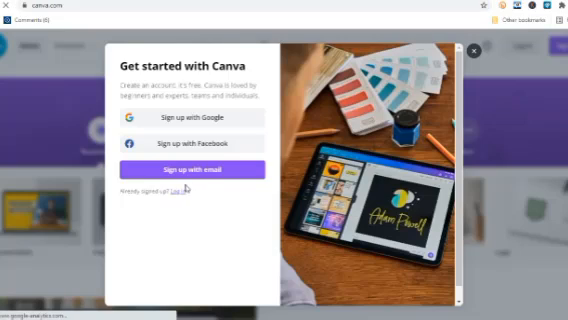
- Begin sign-up with an email address so Canva emails a verification code
left_click(476, 50)
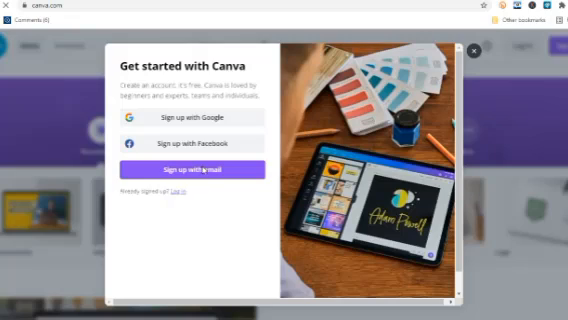
left_click(196, 168)
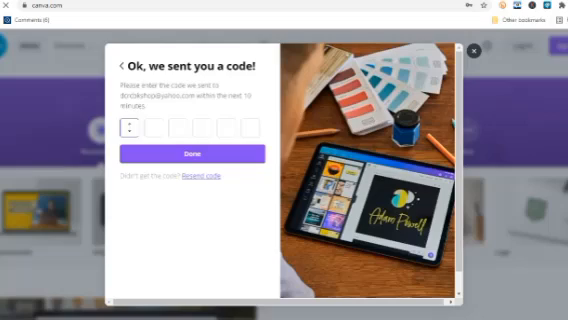
- Enter the emailed verification code to finish creating the account and reach the home dashboard
type("12")
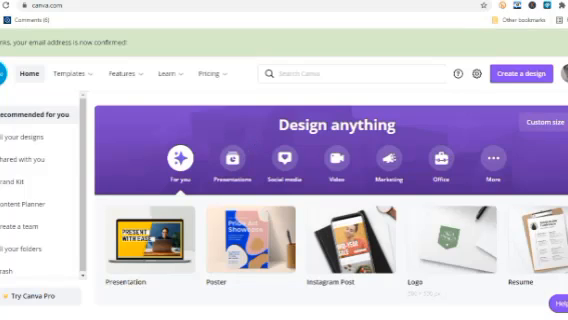
scroll("down", 3)
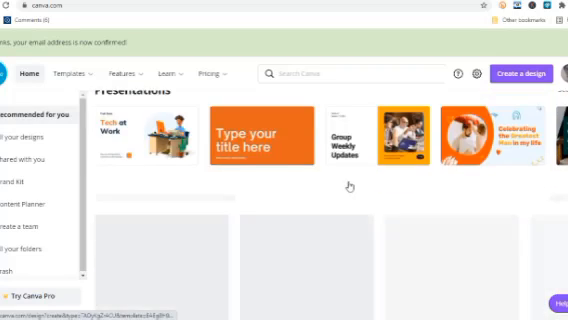
scroll("down", 3)
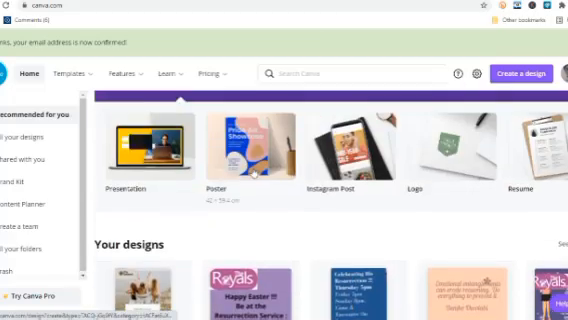
scroll("down", 3)
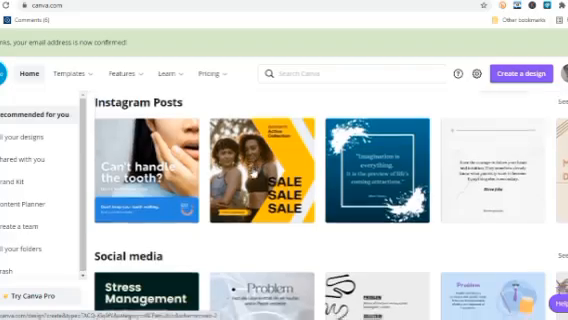
scroll("down", 3)
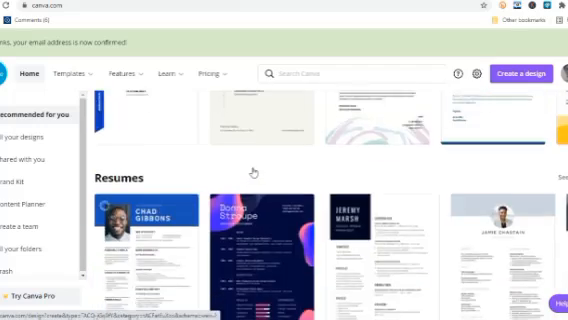
scroll("down", 3)
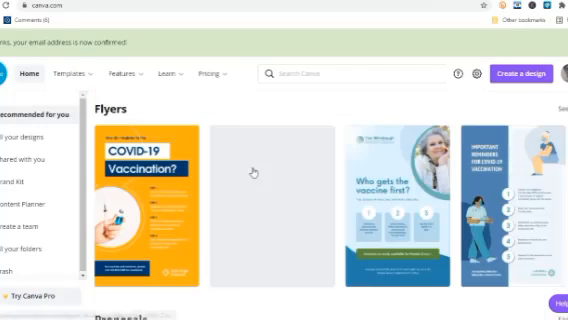
scroll("down", 3)
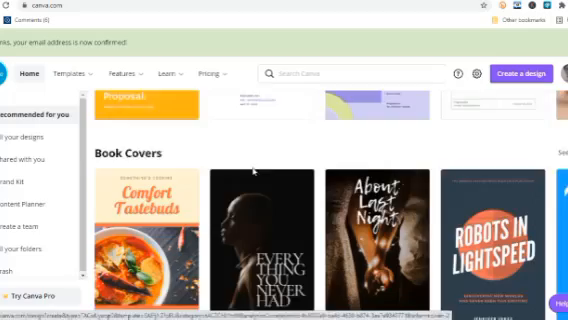
scroll("down", 3)
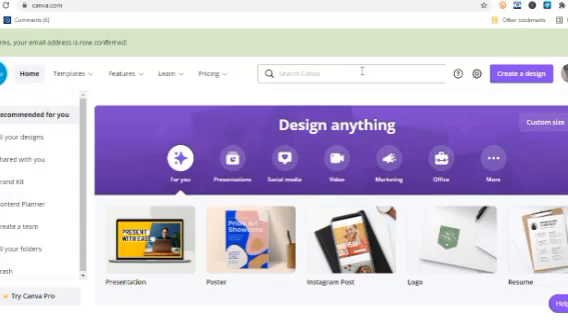
scroll("down", 3)
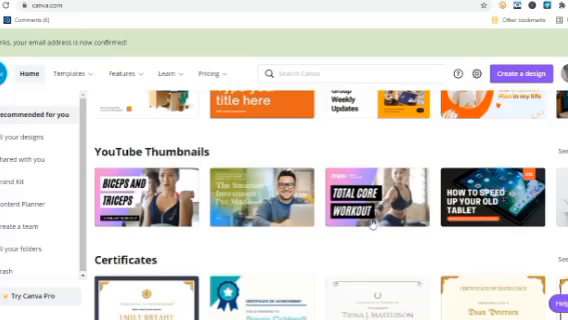
scroll("down", 3)
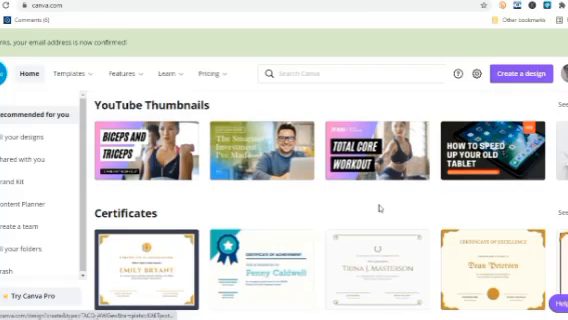